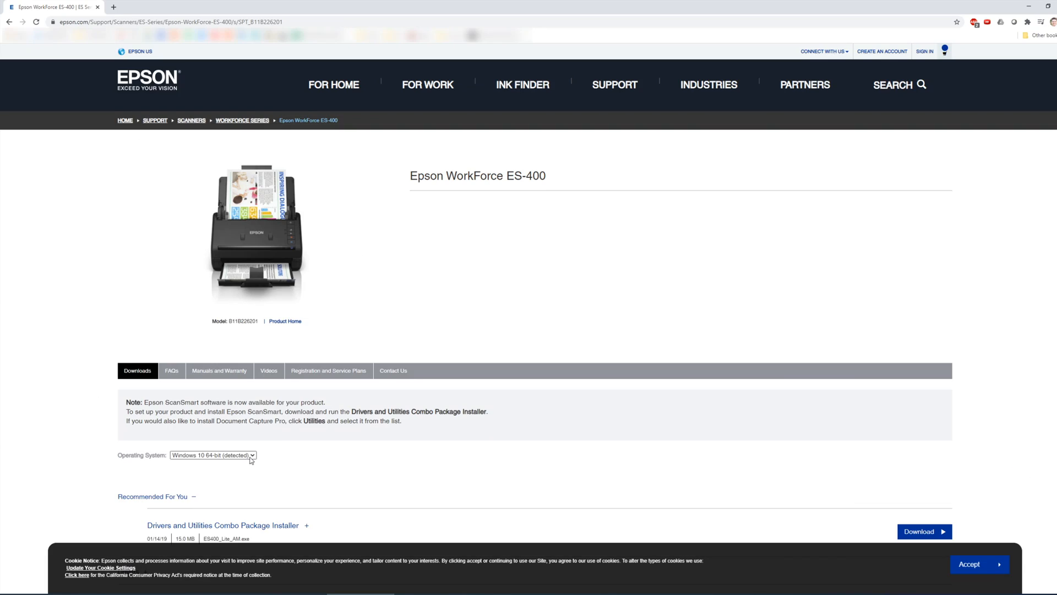
- Download and run the ES-400 Drivers and Utilities Combo Package Installer
click(923, 532)
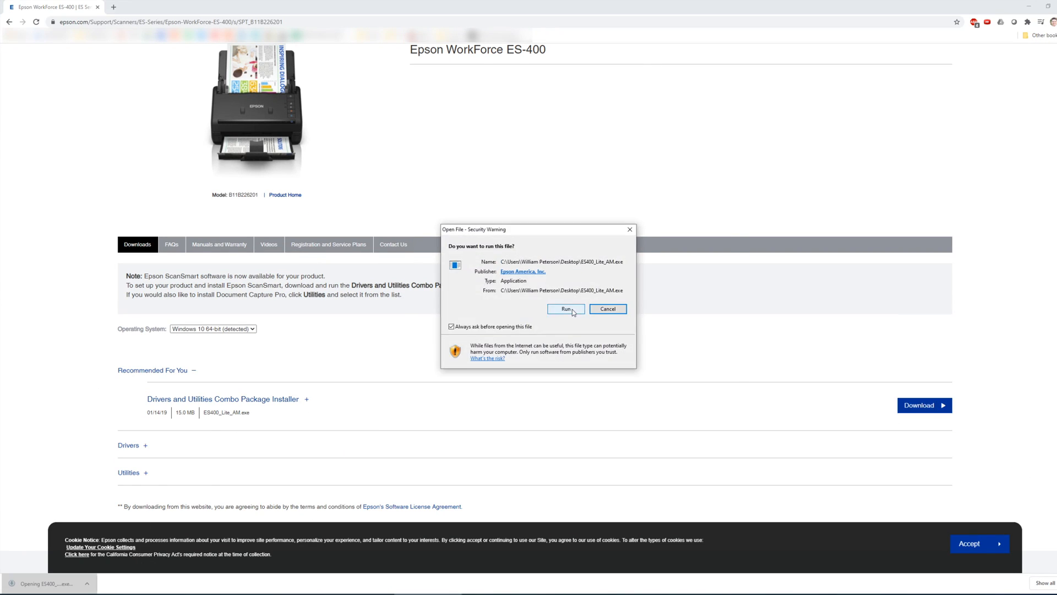
click(565, 309)
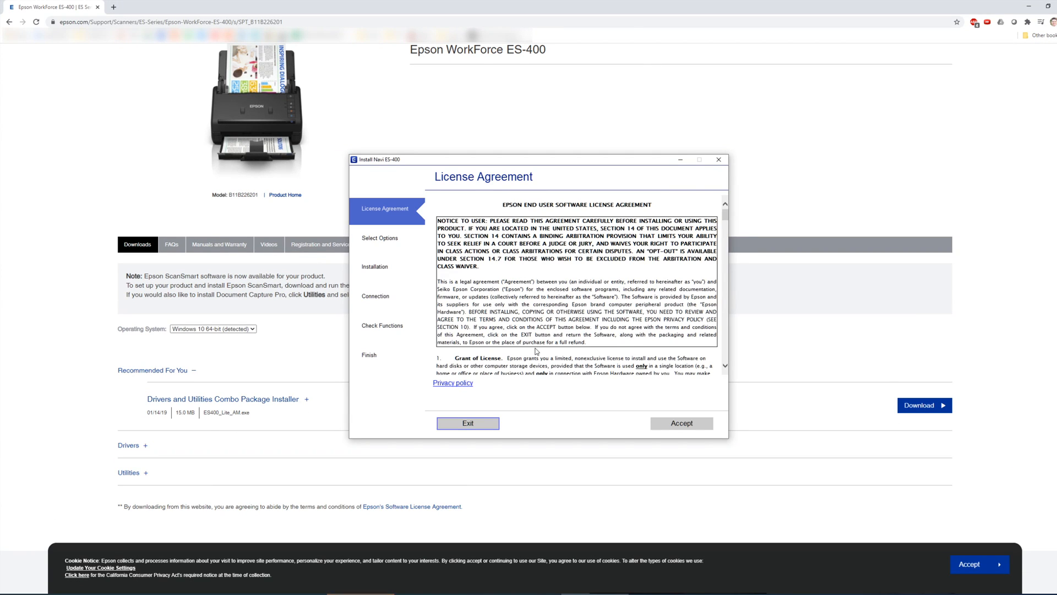
- Accept the ES-400 license agreement and proceed through installation to Test Scanning
click(680, 422)
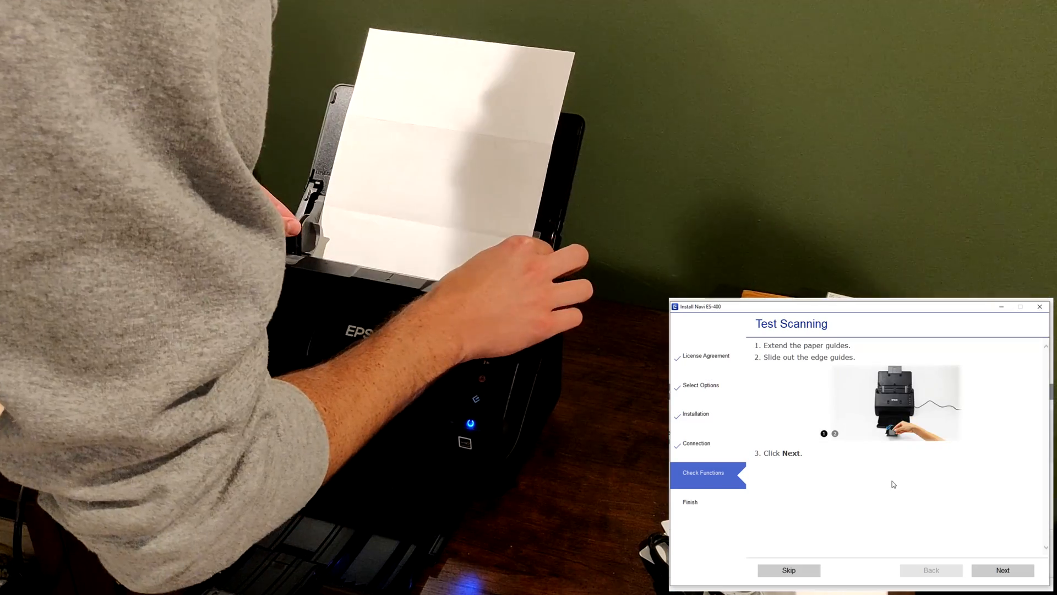
- Start the test scan of the loaded page from the Test Scanning screen
click(1001, 570)
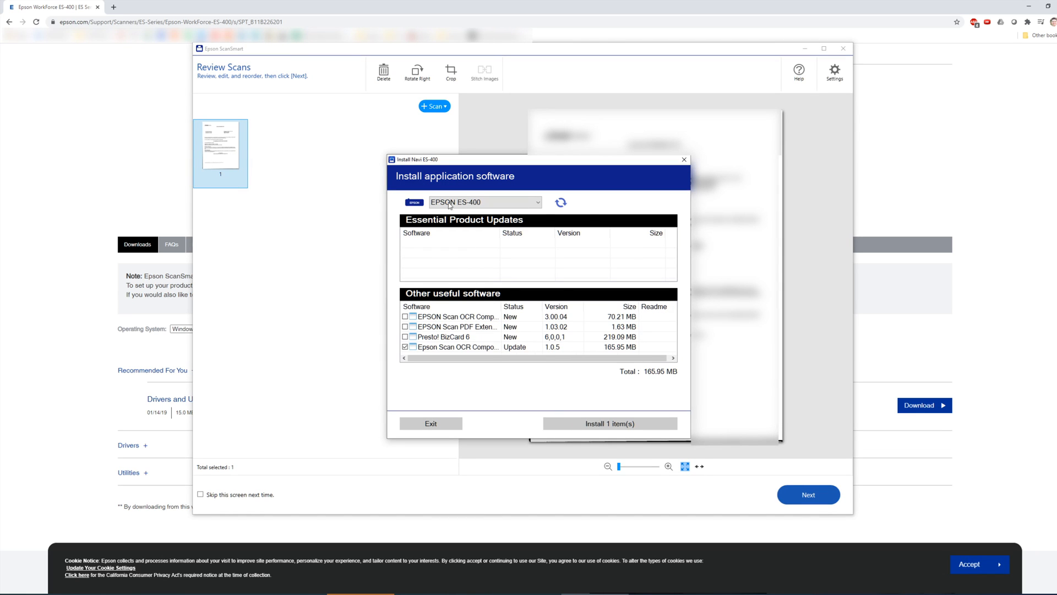
mouse_move(501, 304)
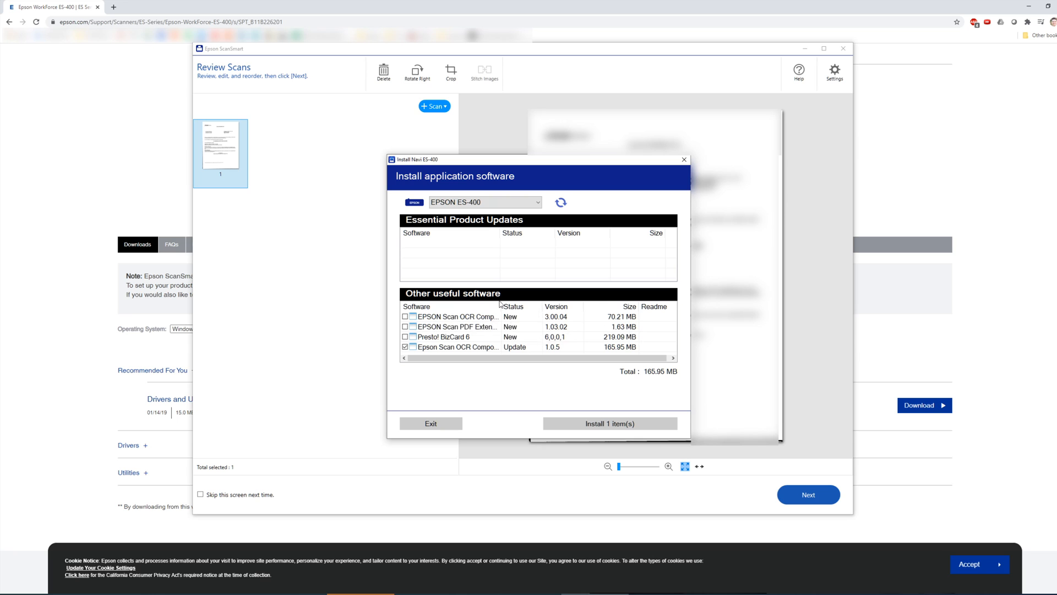
- Install the one checked OCR component update
click(609, 423)
text(epson)
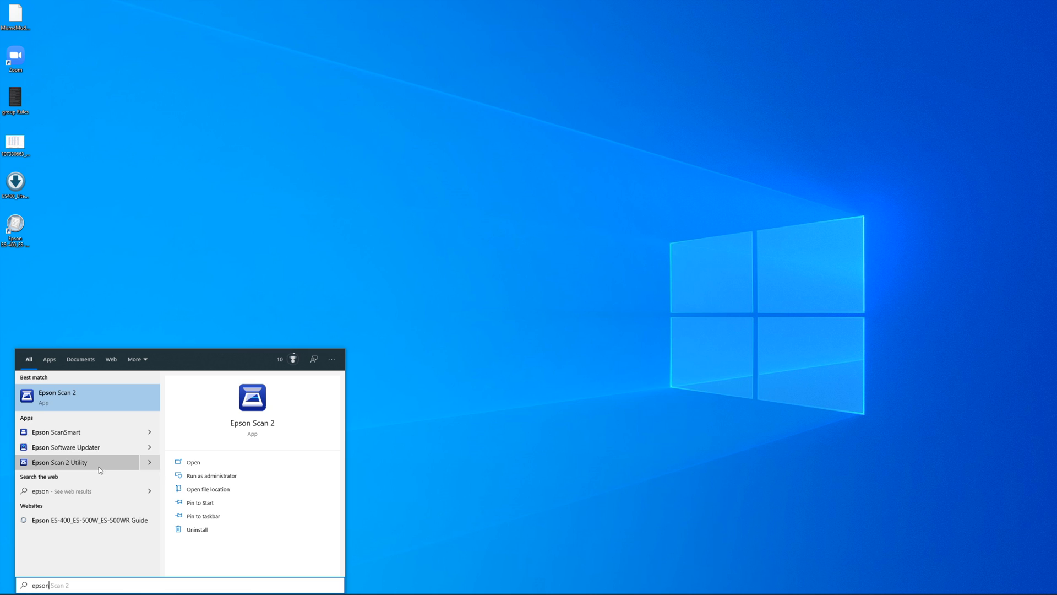
mouse_move(79, 397)
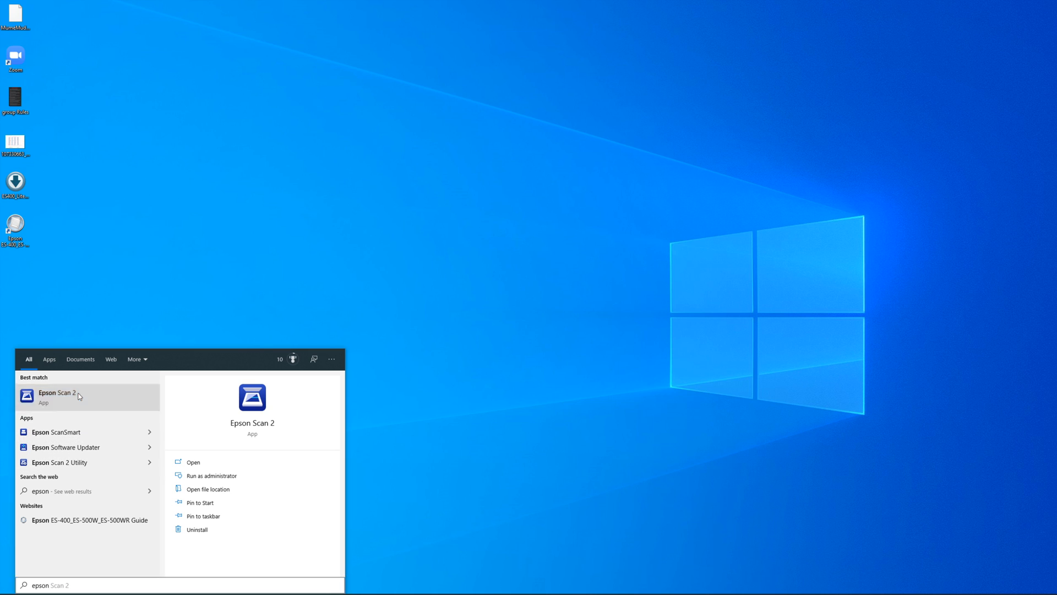
- Launch Epson ScanSmart from the Start menu's epson search results
click(57, 396)
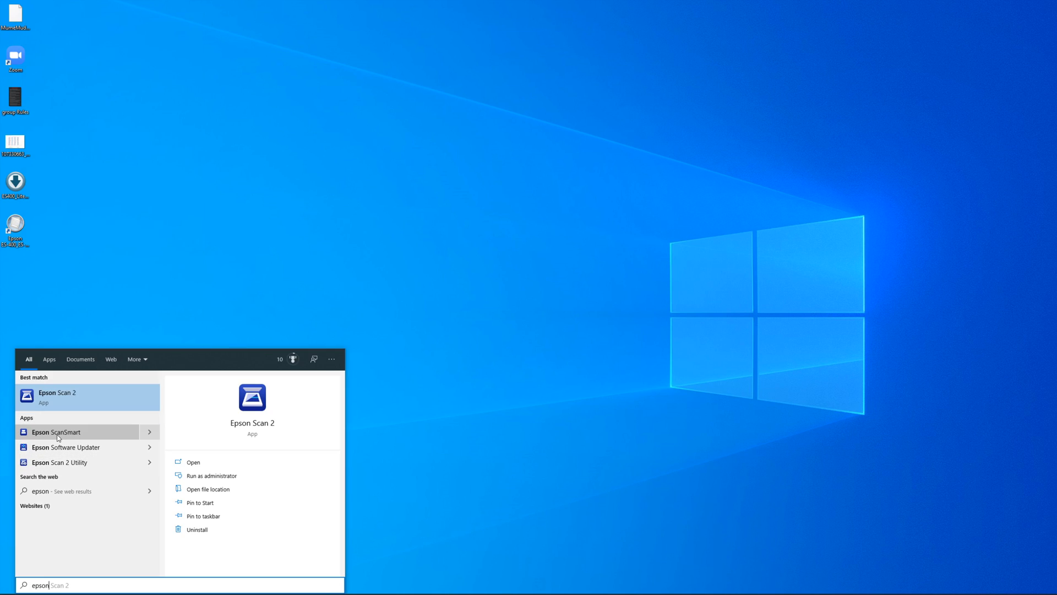
click(58, 432)
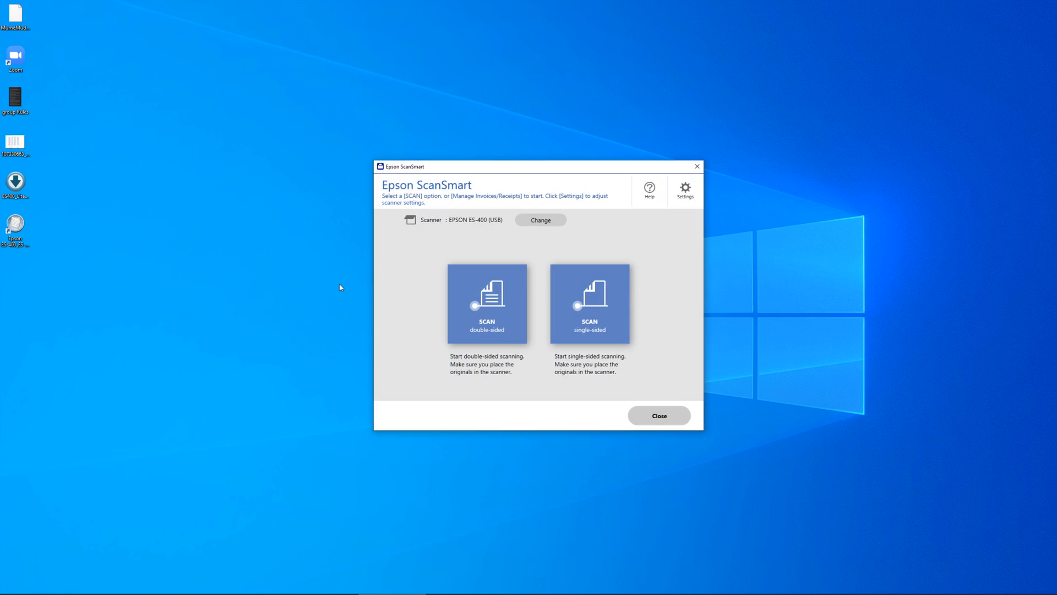
mouse_move(640, 165)
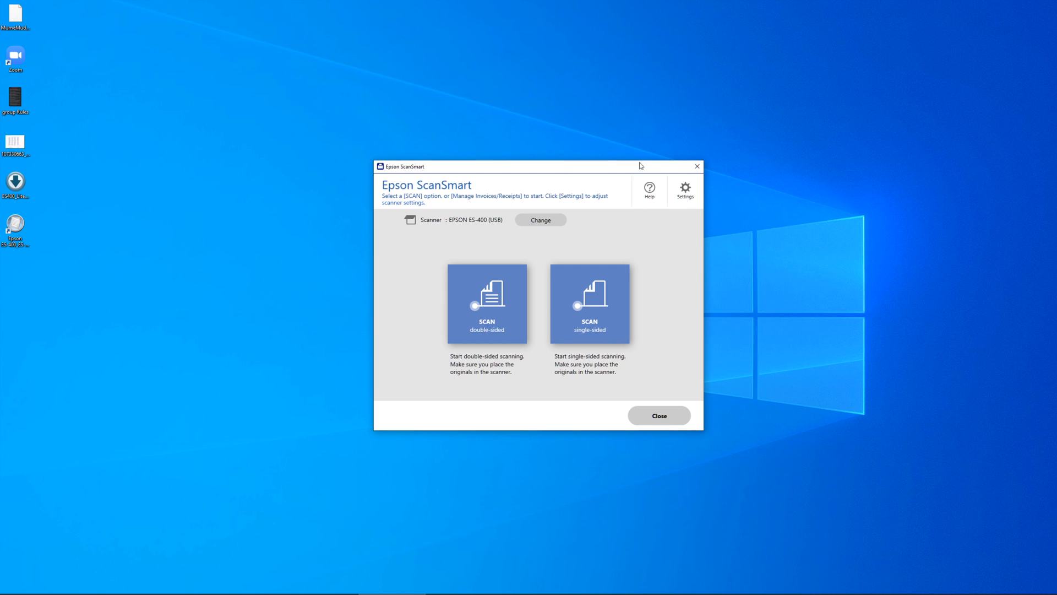
- Review the advanced scan options in ScanSmart Settings
click(685, 187)
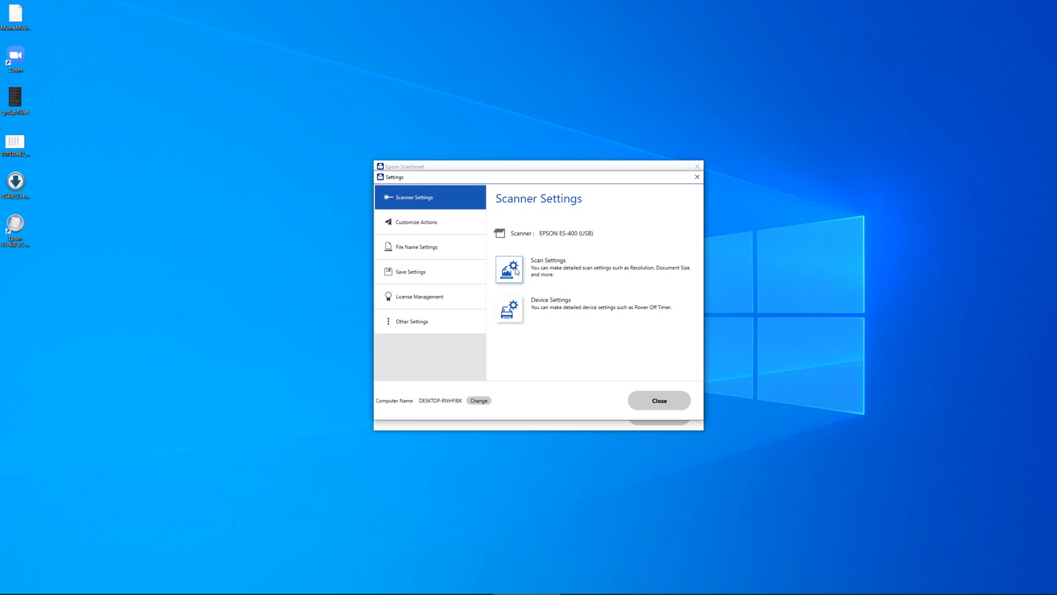
click(508, 270)
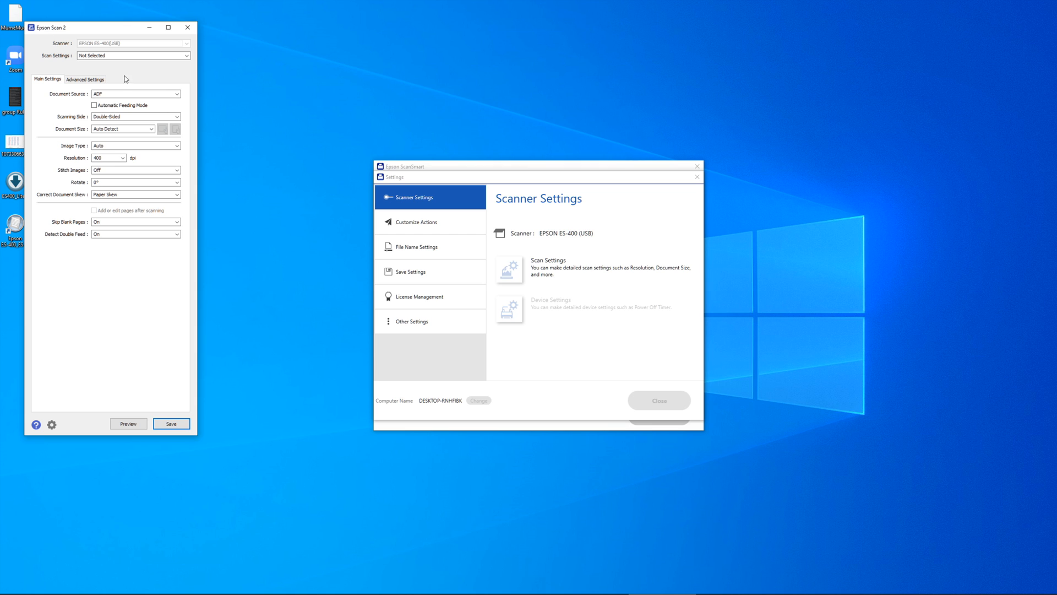
click(85, 78)
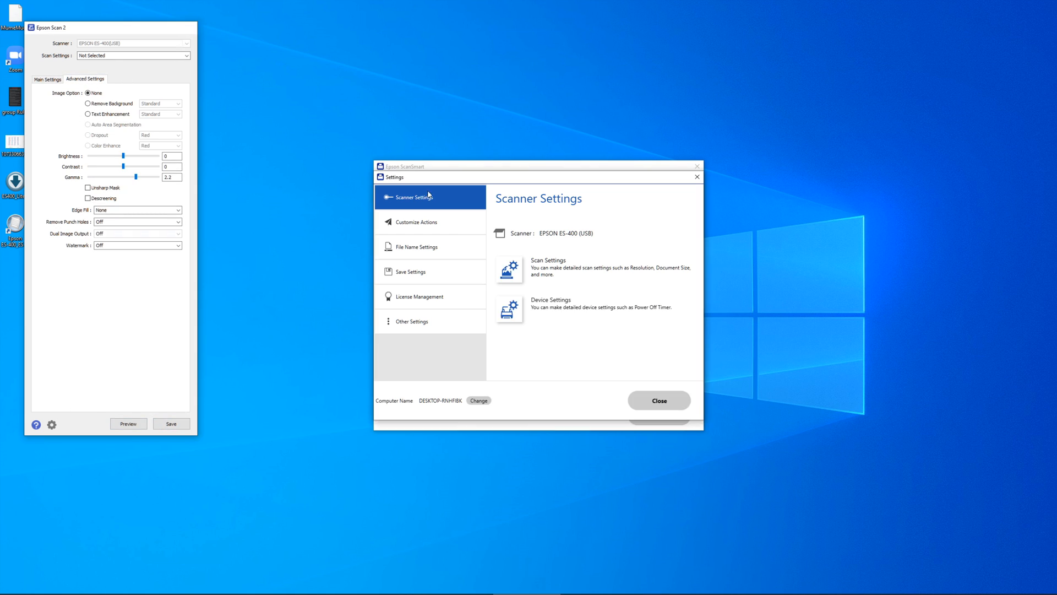
- Scan double-sided, continue past Review Scans, and choose Save as the action
click(658, 400)
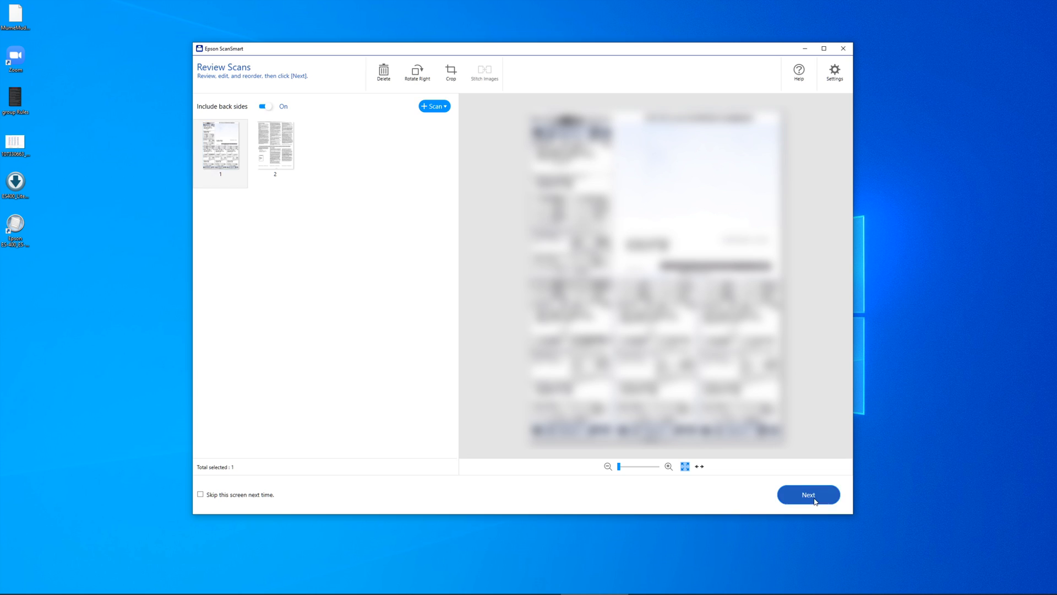
click(809, 494)
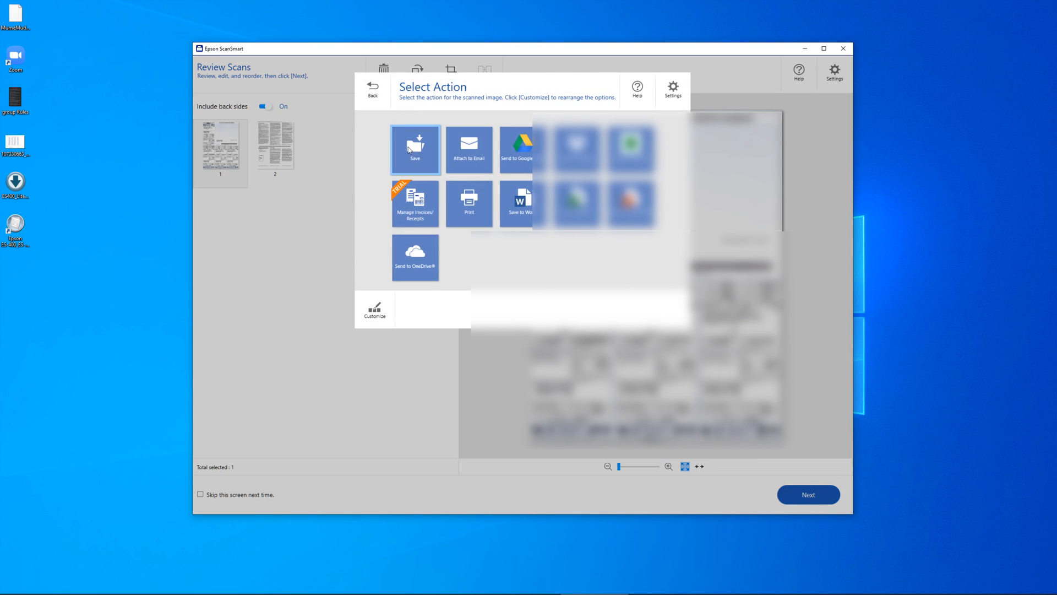
click(415, 149)
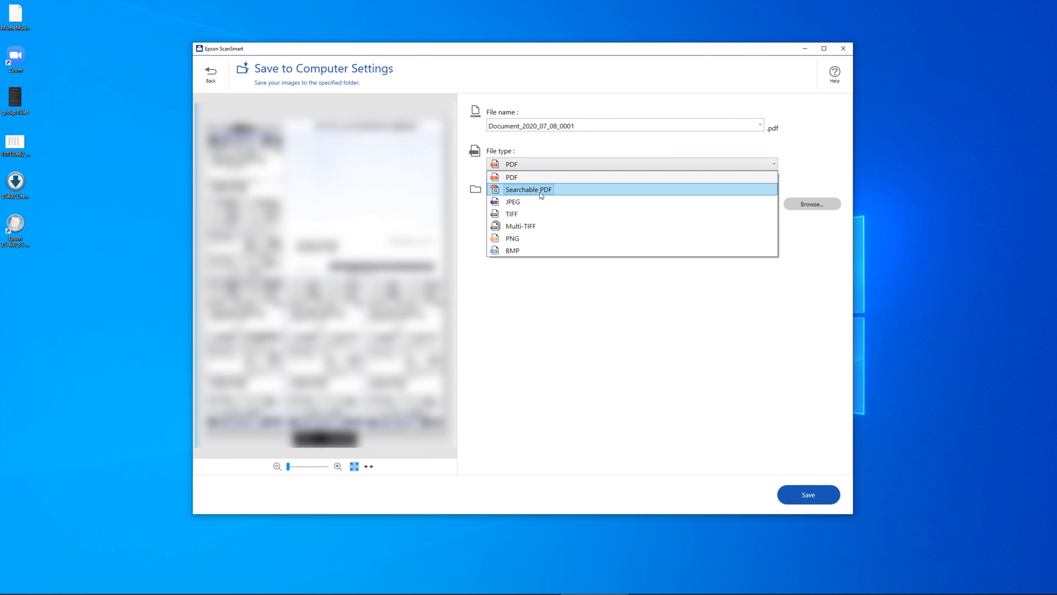
- Set the file type to Searchable PDF, with English OCR and Taxes folder
click(528, 189)
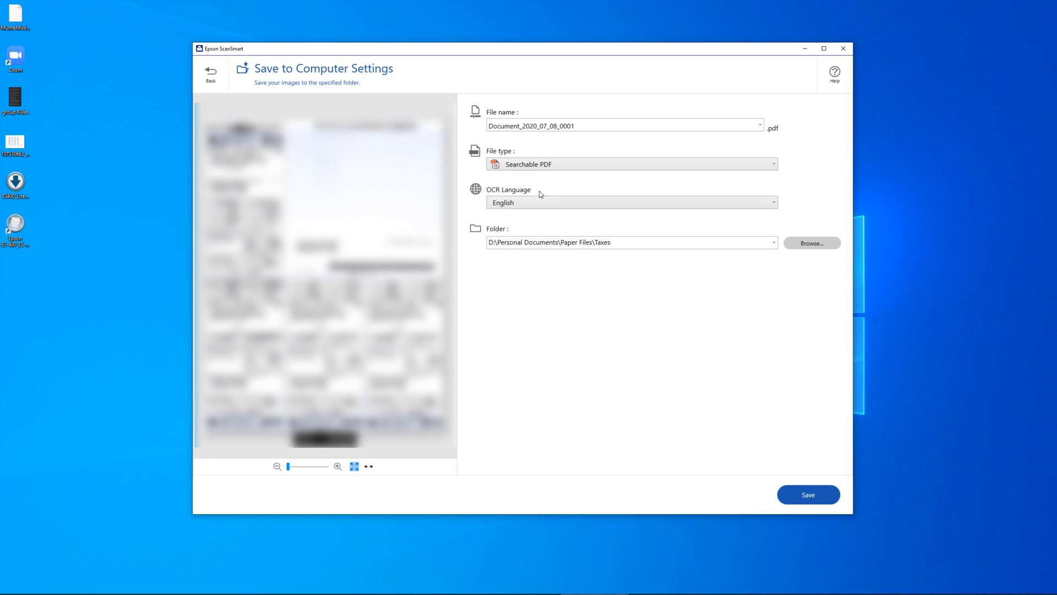
mouse_move(639, 309)
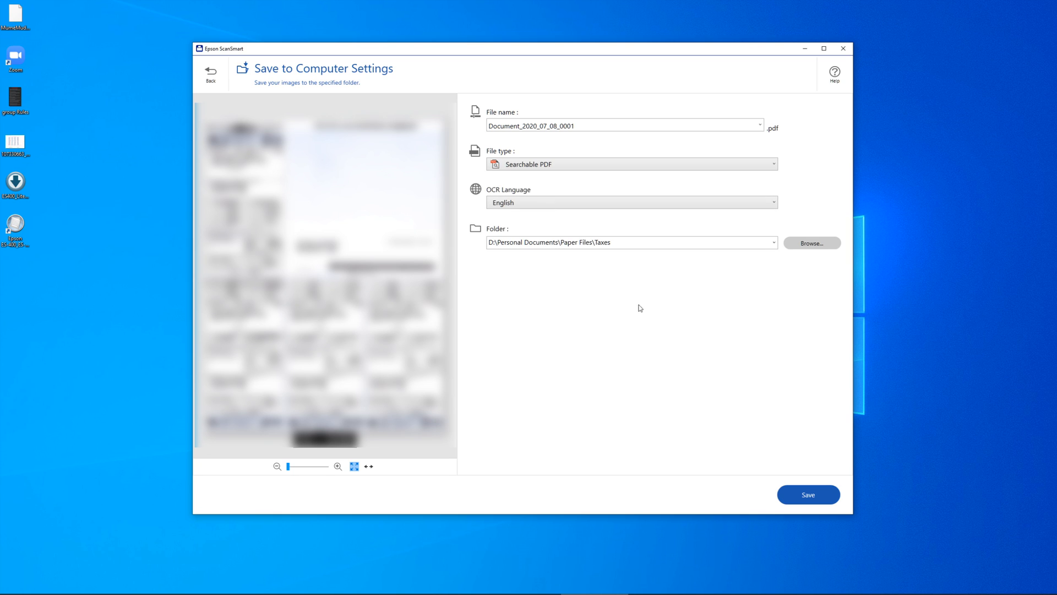